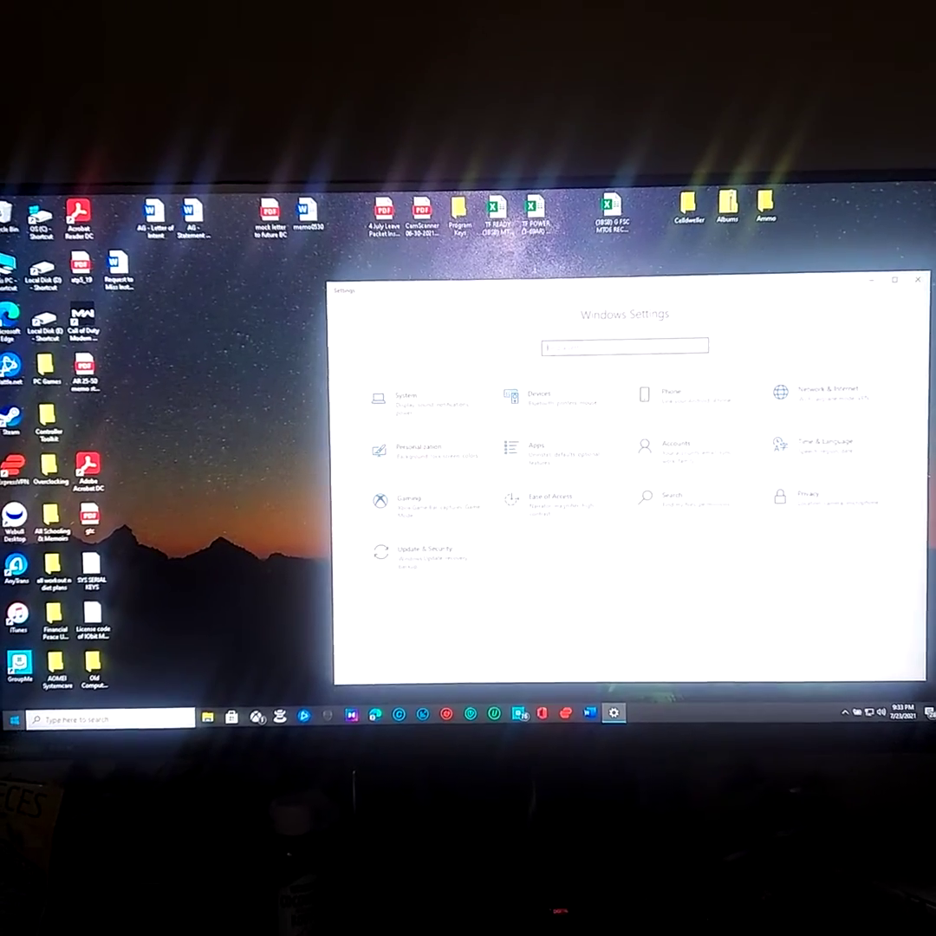
- Restart into Advanced startup from the Update & Security Recovery page
{"action": "left_click", "coordinate": [14, 719]}
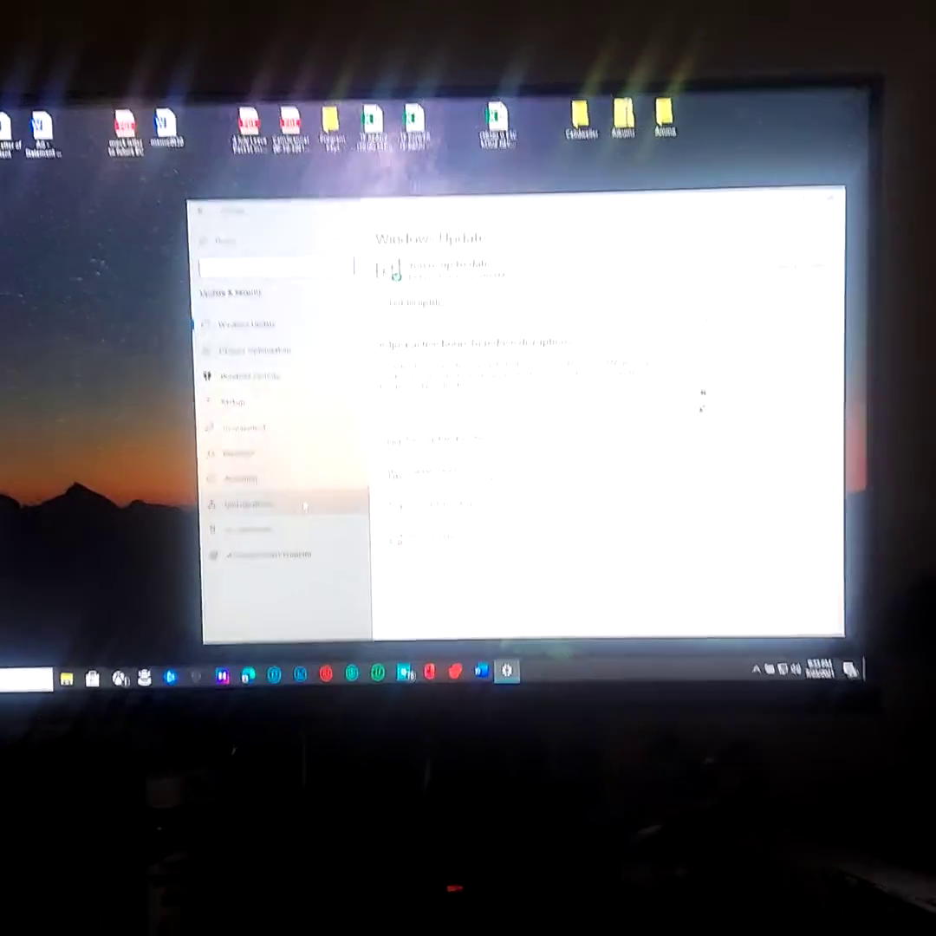
{"action": "left_click", "coordinate": [348, 454]}
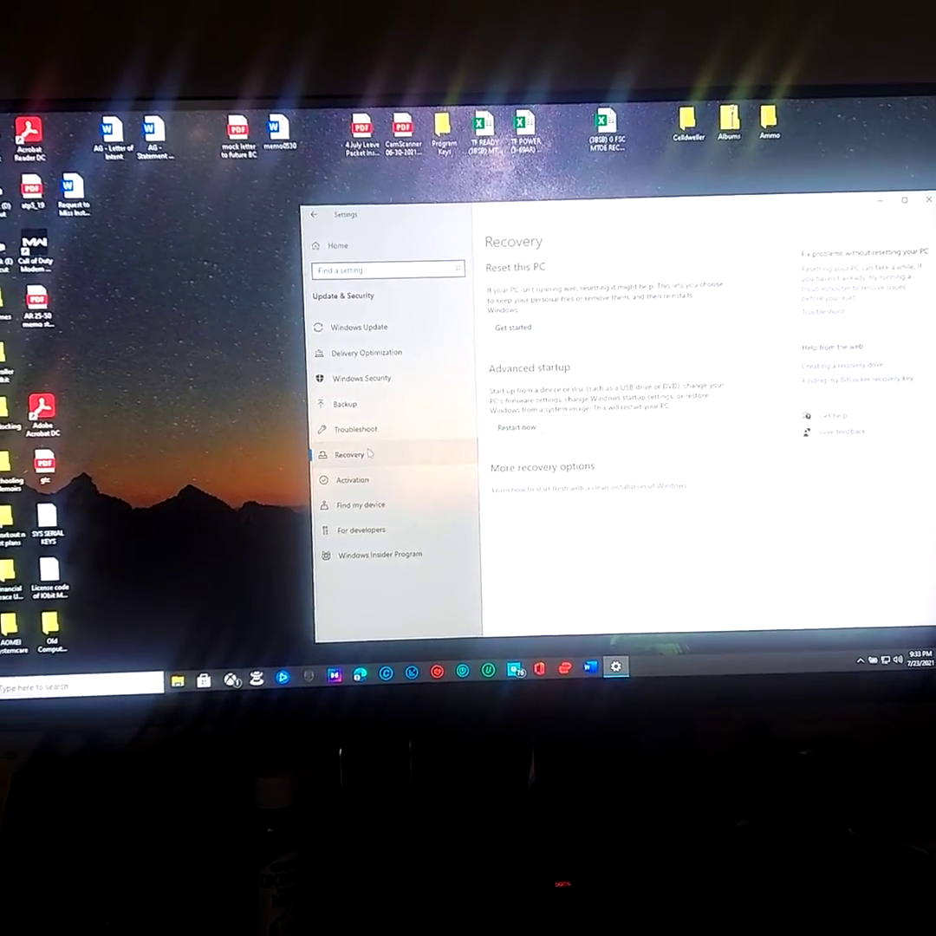
{"action": "left_click", "coordinate": [516, 427]}
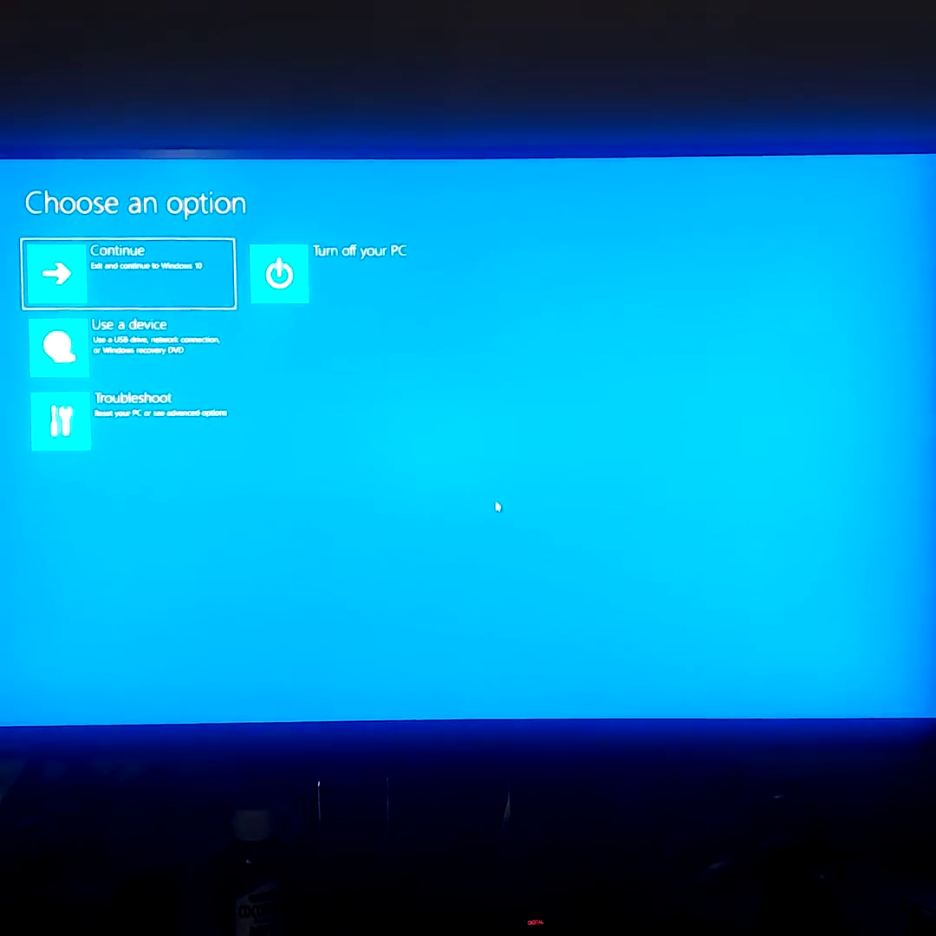
- Restart into UEFI Firmware Settings via Troubleshoot and Advanced options
{"action": "left_click", "coordinate": [61, 422]}
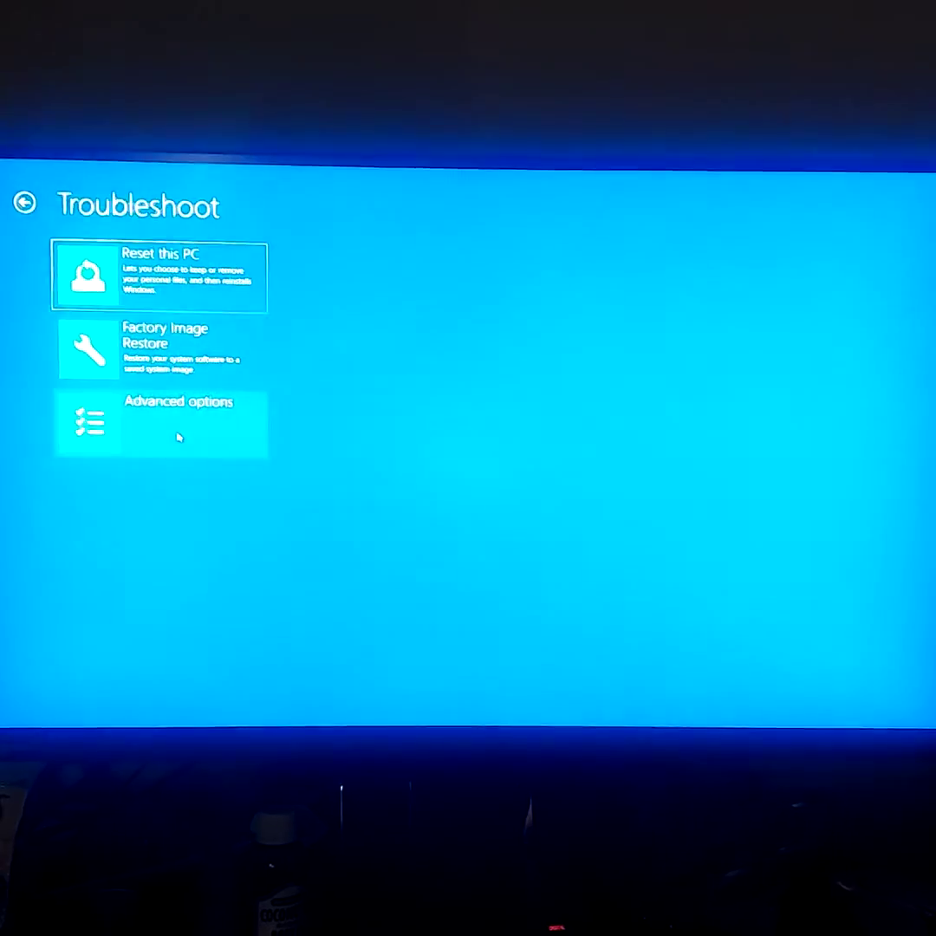
{"action": "left_click", "coordinate": [160, 424]}
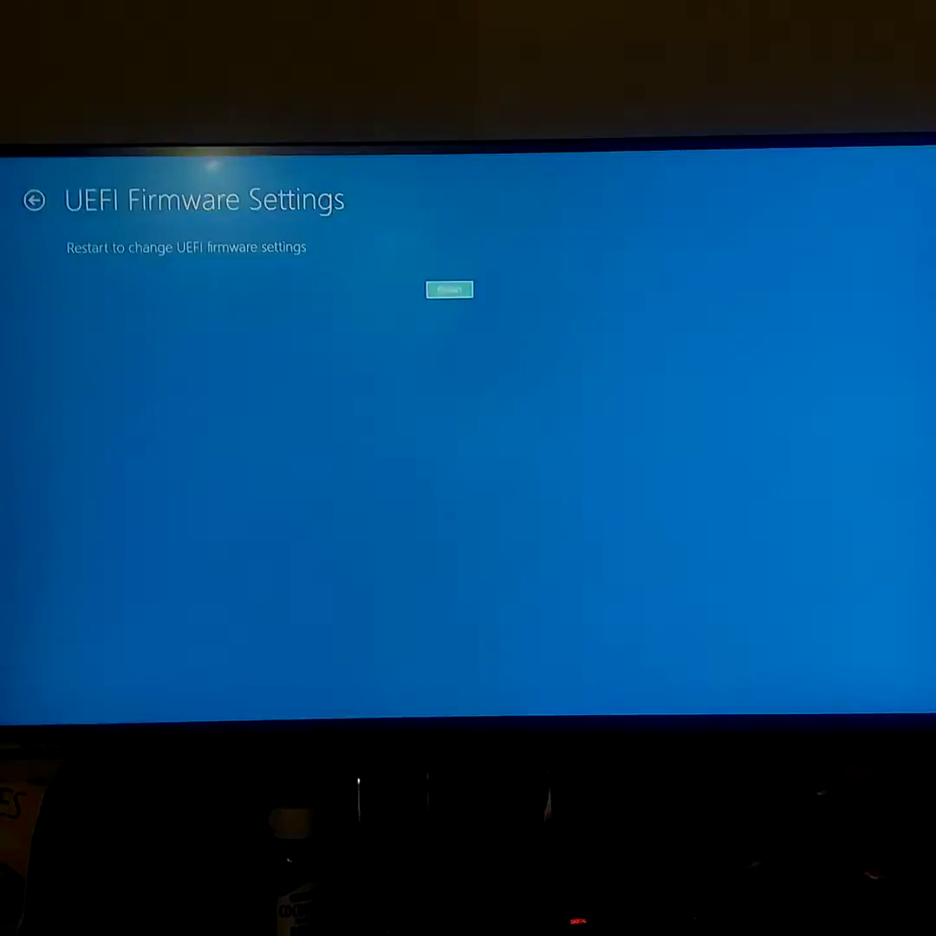
{"action": "left_click", "coordinate": [449, 290]}
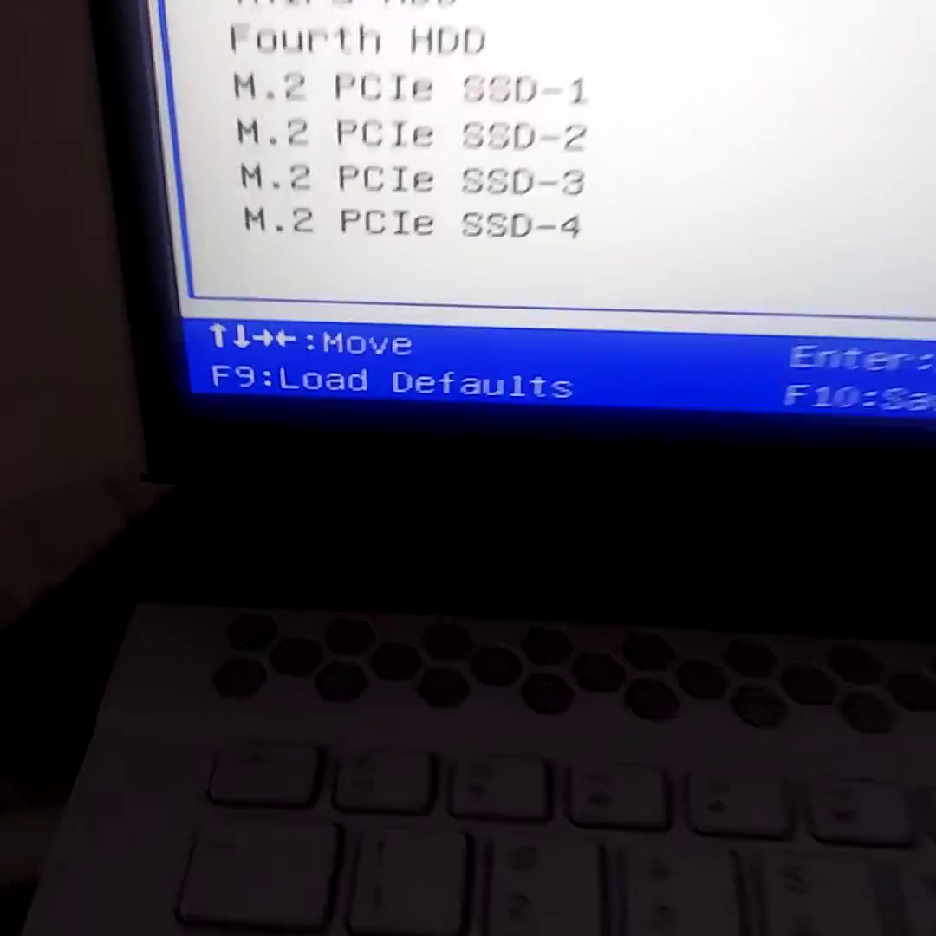
- Press F9 in the firmware setup to move from the drive list to the Advanced page
{"action": "key", "text": "f9"}
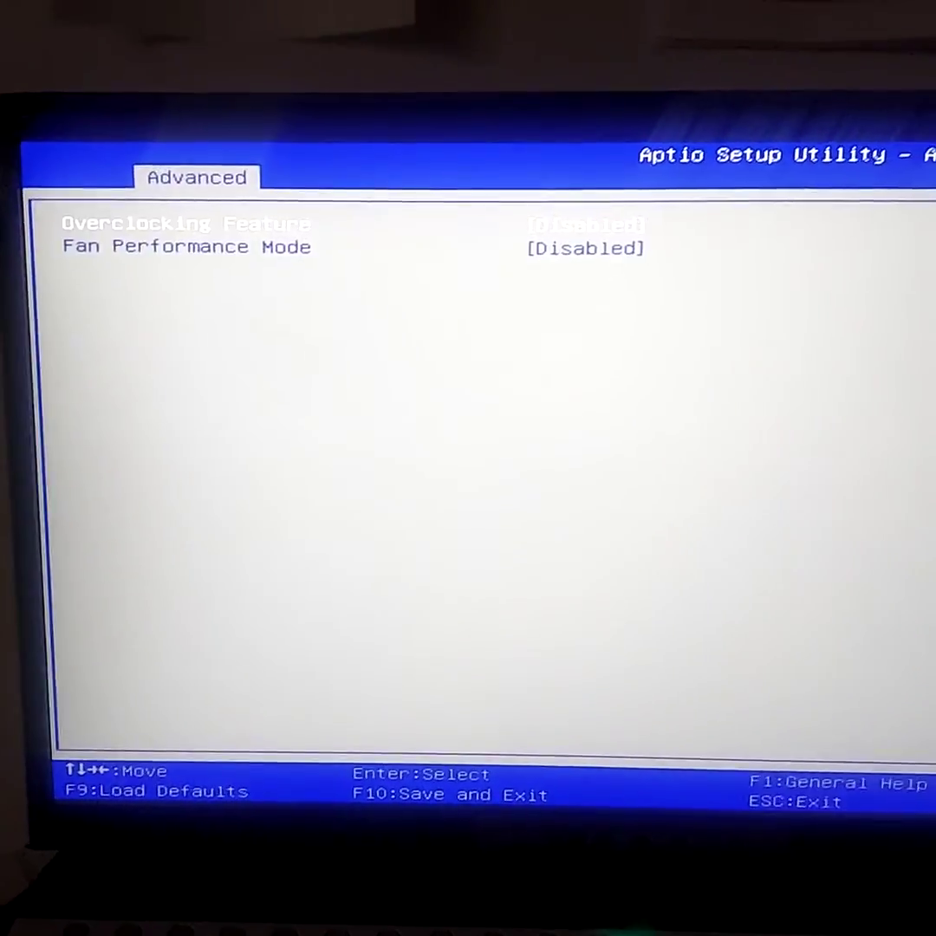
- Set Overclocking Feature to Enabled on the Advanced tab
{"action": "key", "text": "Enter"}
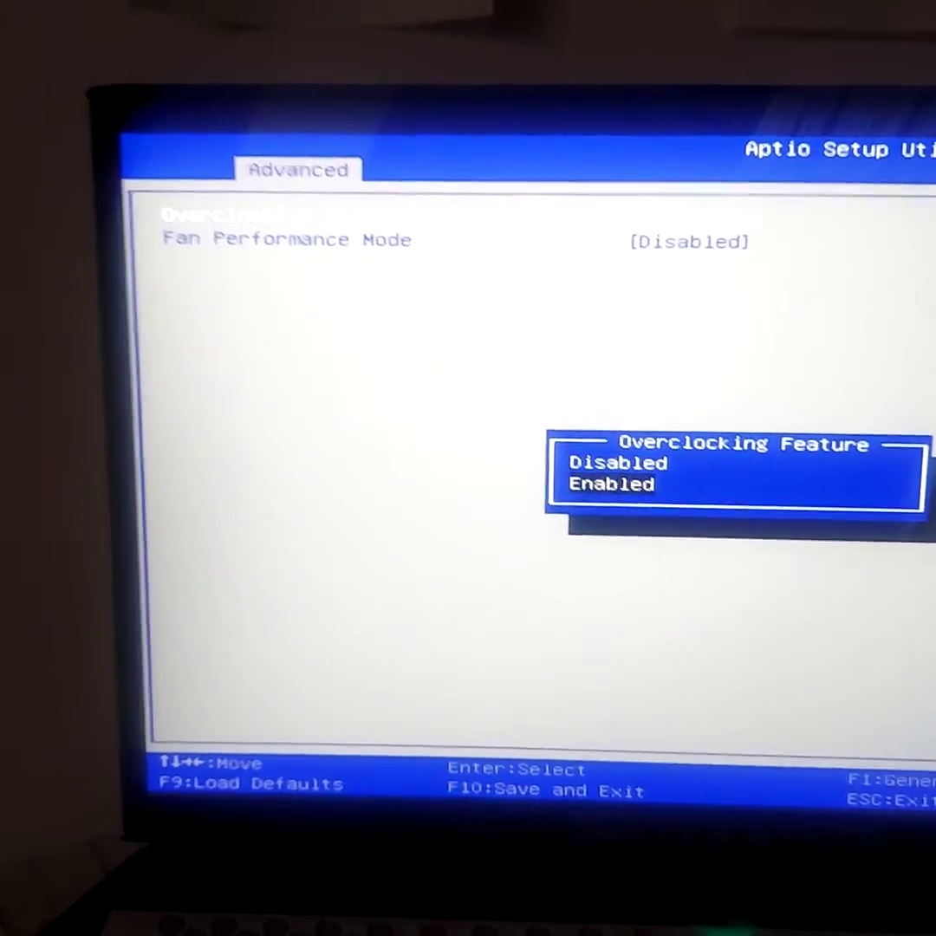
{"action": "left_click", "coordinate": [611, 483]}
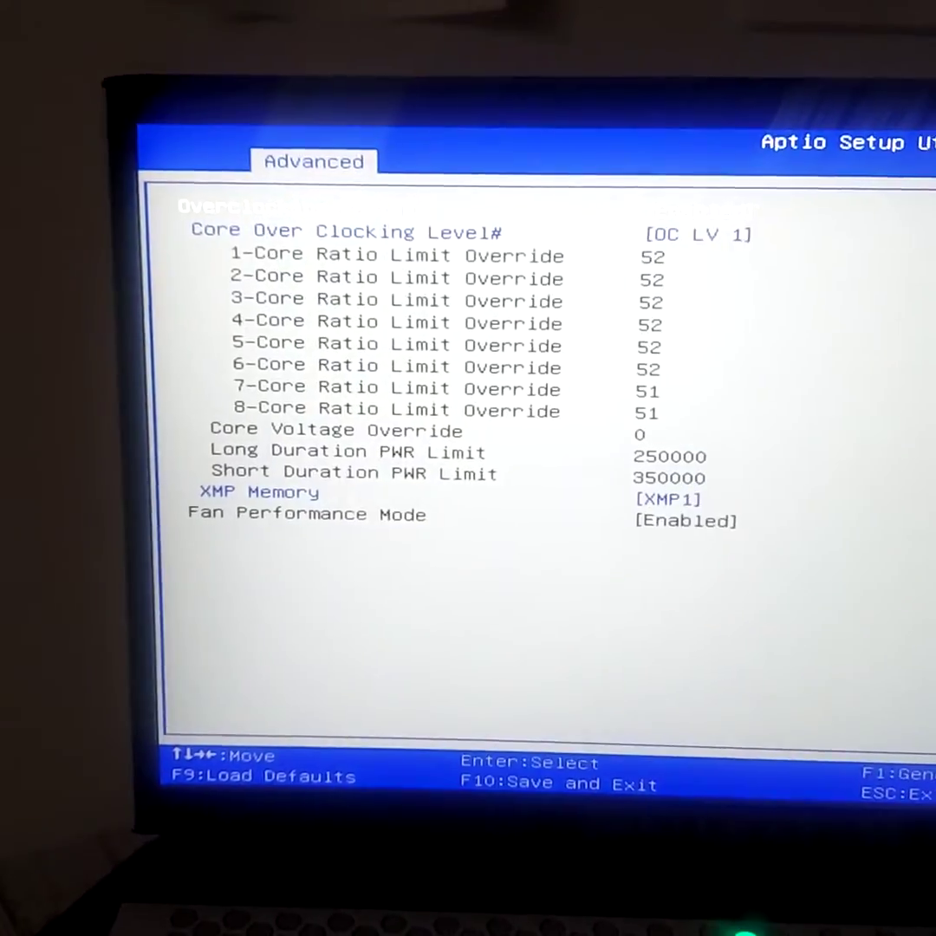